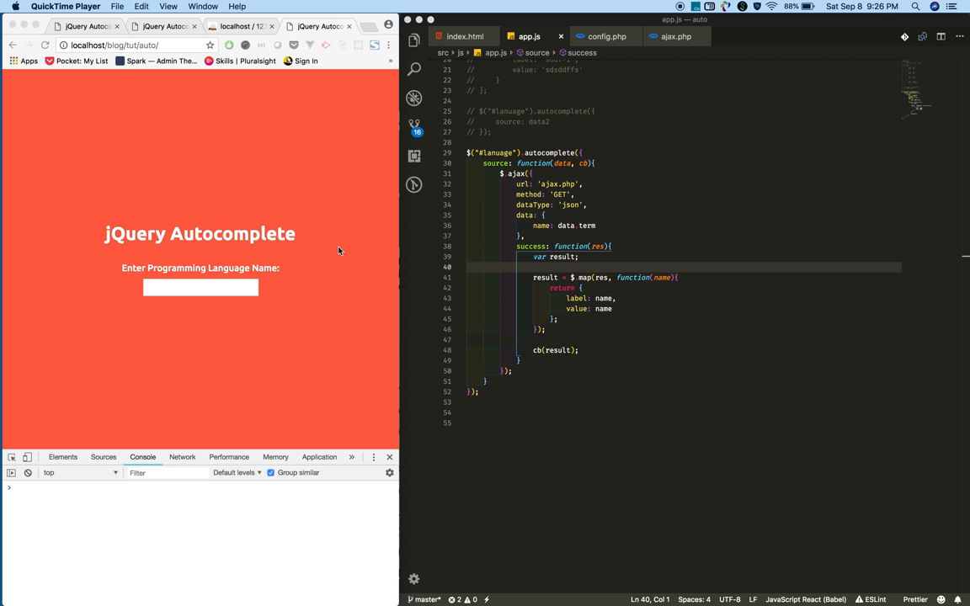
pyautogui.moveTo(561, 261)
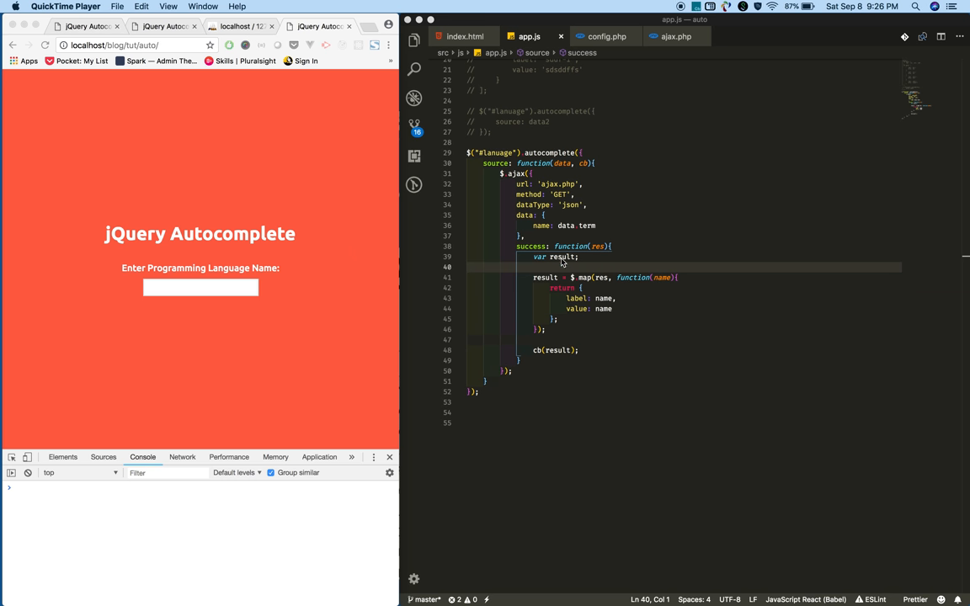
# Select the result variable in the success handler to preset the fallback entry
pyautogui.doubleClick(569, 257)
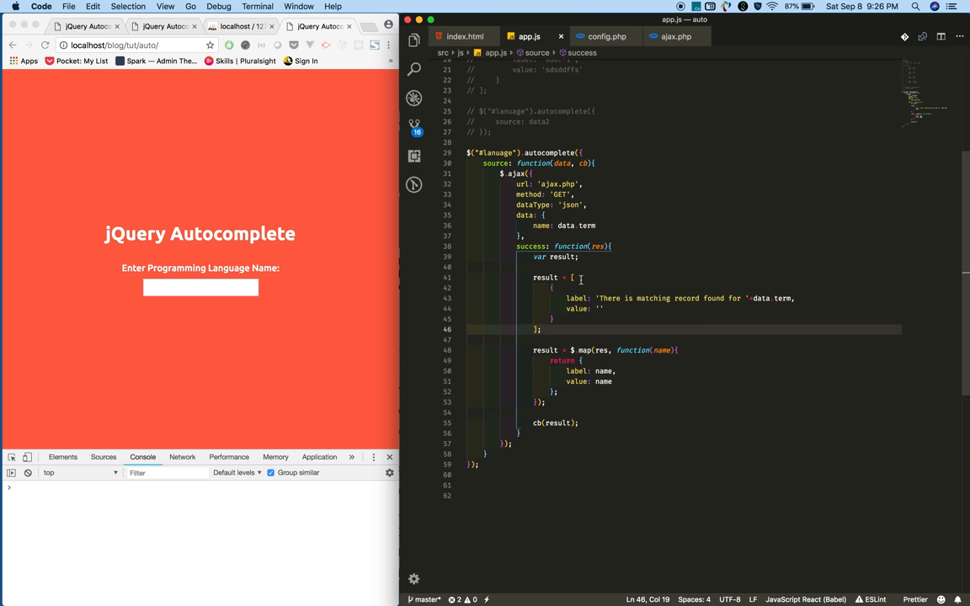
pyautogui.moveTo(554, 288); pyautogui.dragTo(564, 317)
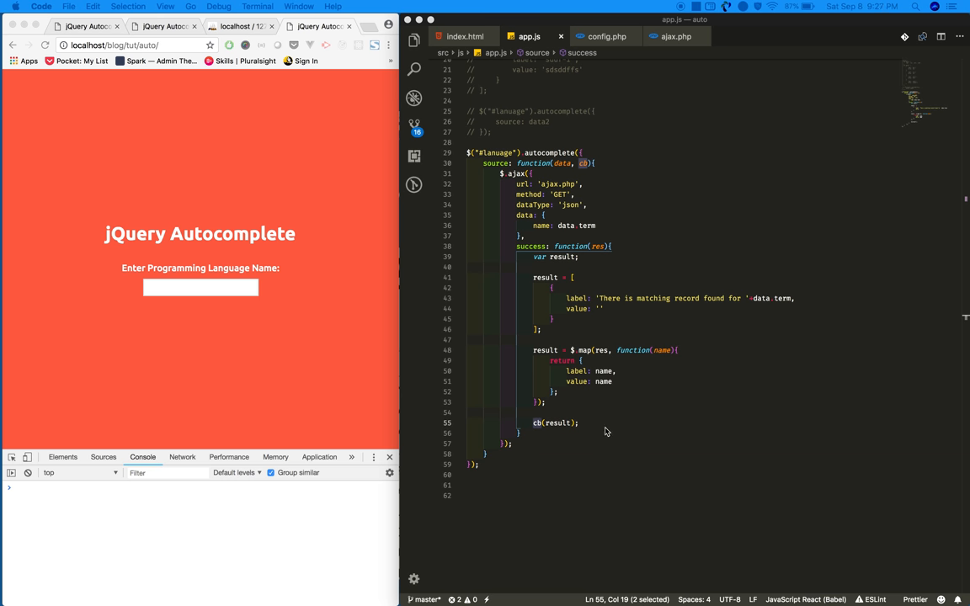
# Wrap the $.map assignment in an if (res.length) { ... } check
pyautogui.write('if (res.length) {')
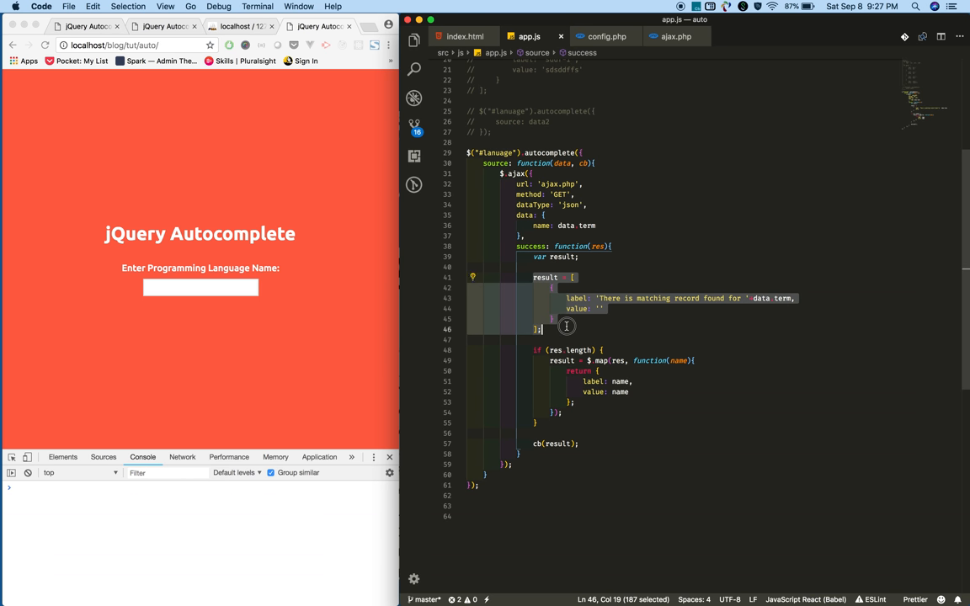
pyautogui.moveTo(591, 361)
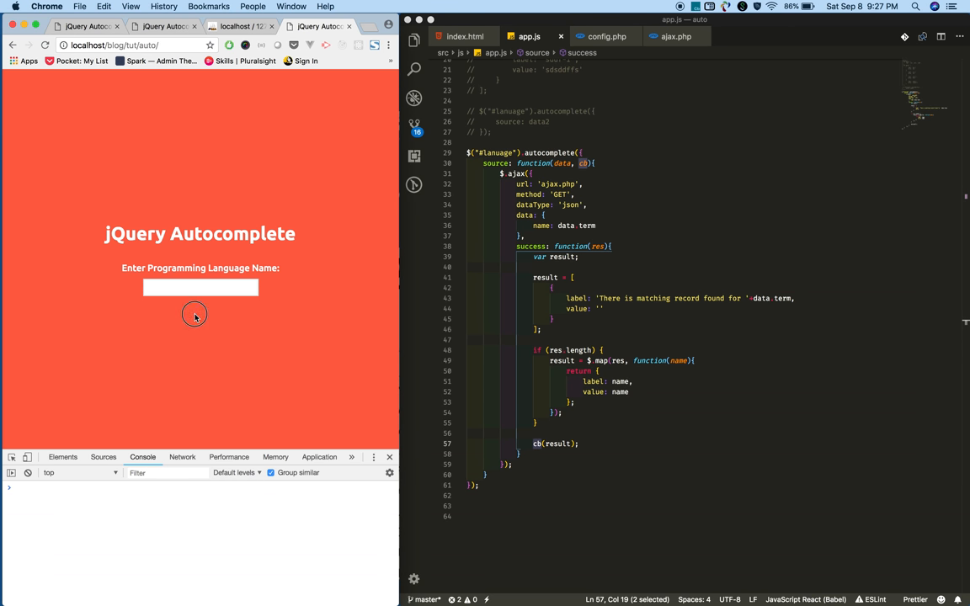
# Enter 'a' in the autocomplete input to bring up matching country suggestions
pyautogui.click(200, 288)
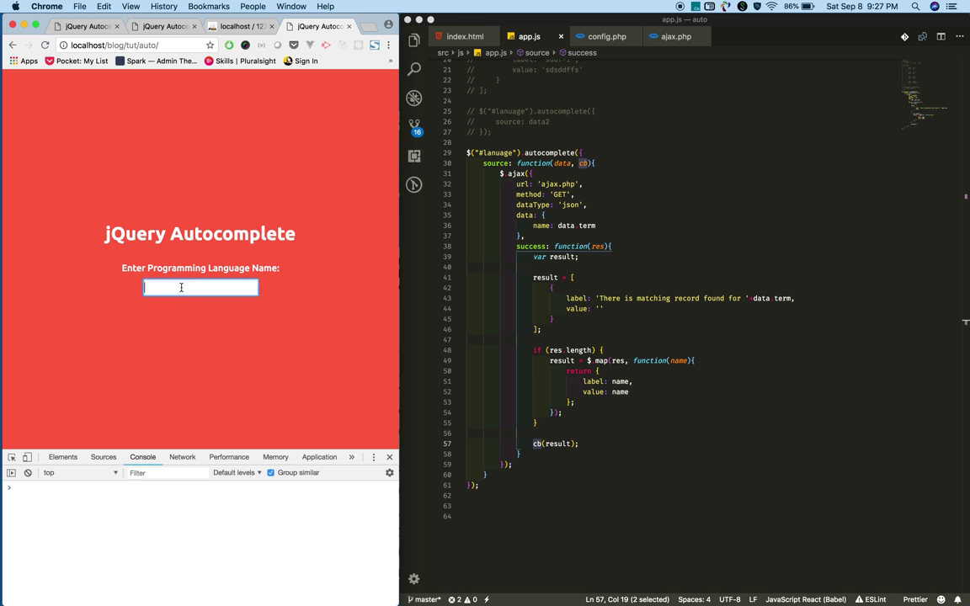
pyautogui.write('a')
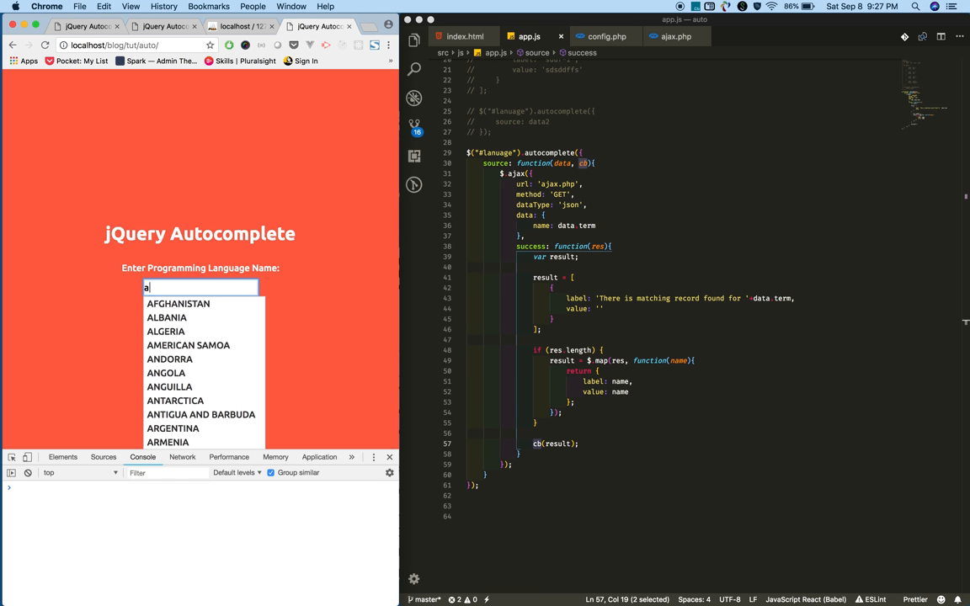
pyautogui.moveTo(167, 318)
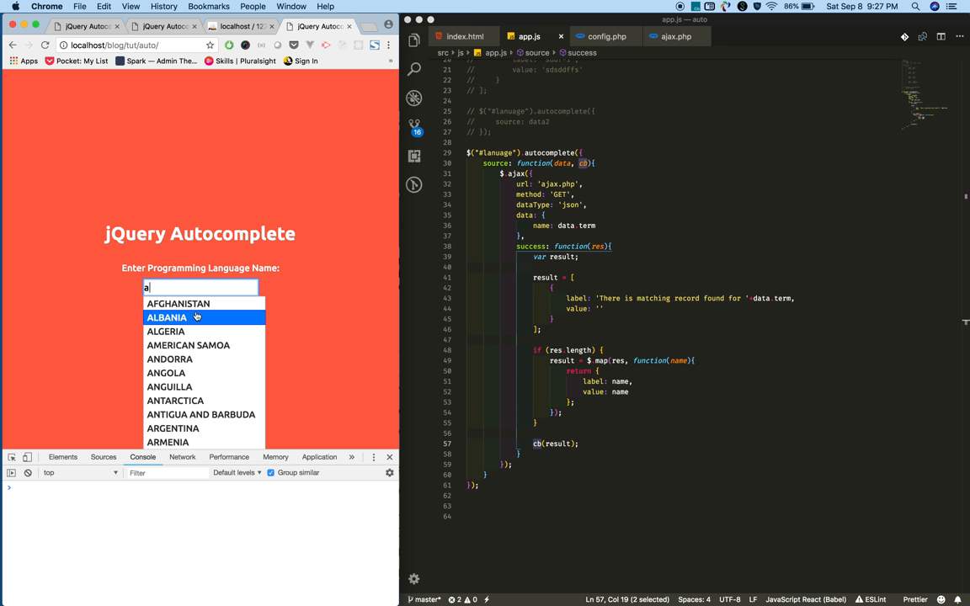
# Extend the term to 'adfgf' so the 'There is matching record found for adfgf' fallback appears
pyautogui.write('dfgf')
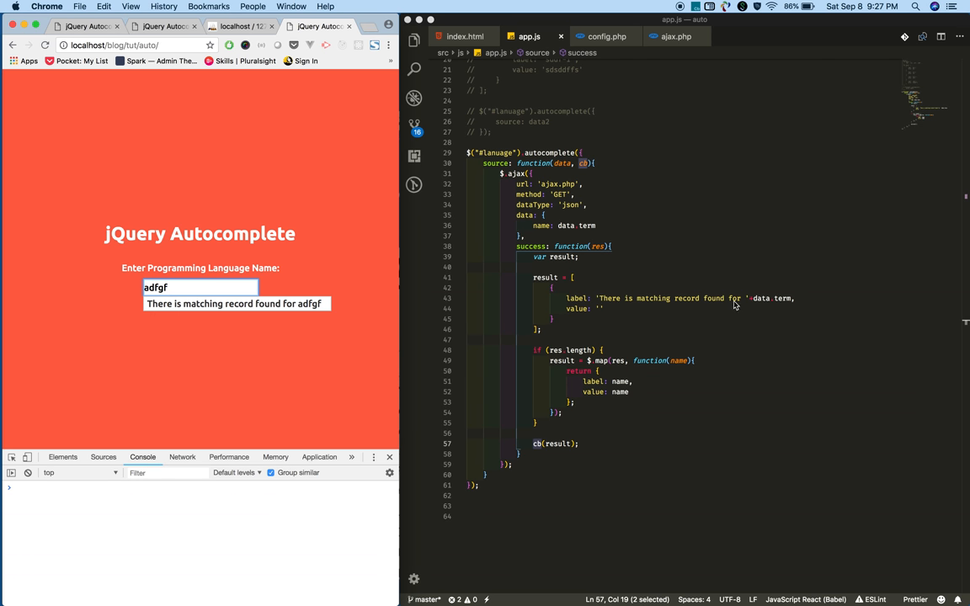
pyautogui.moveTo(298, 377)
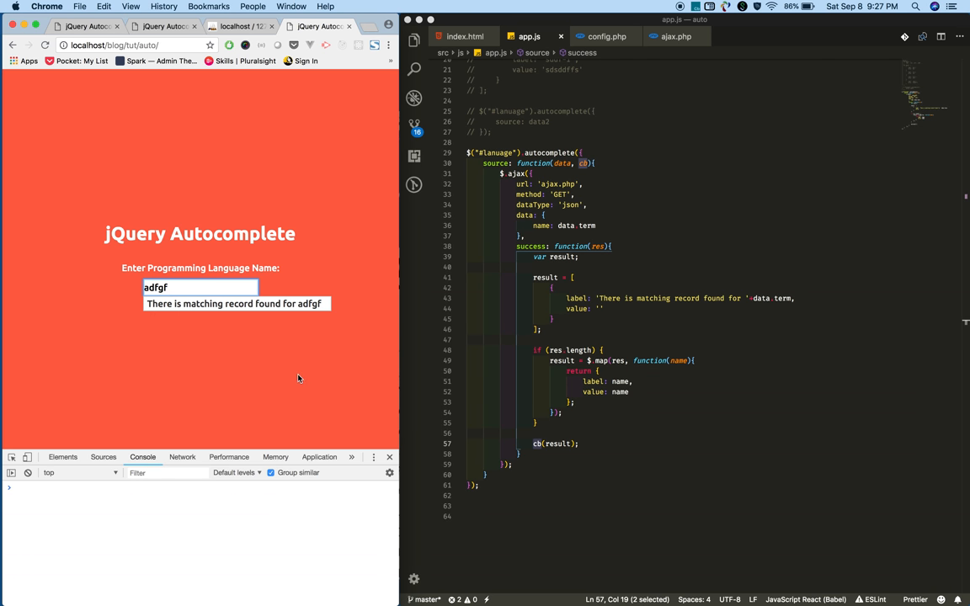
pyautogui.moveTo(299, 377)
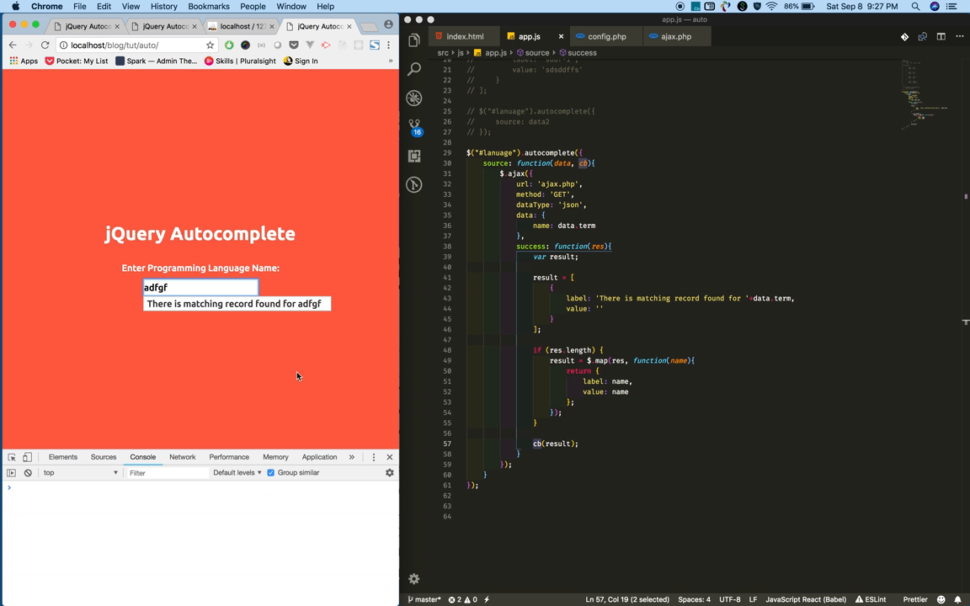